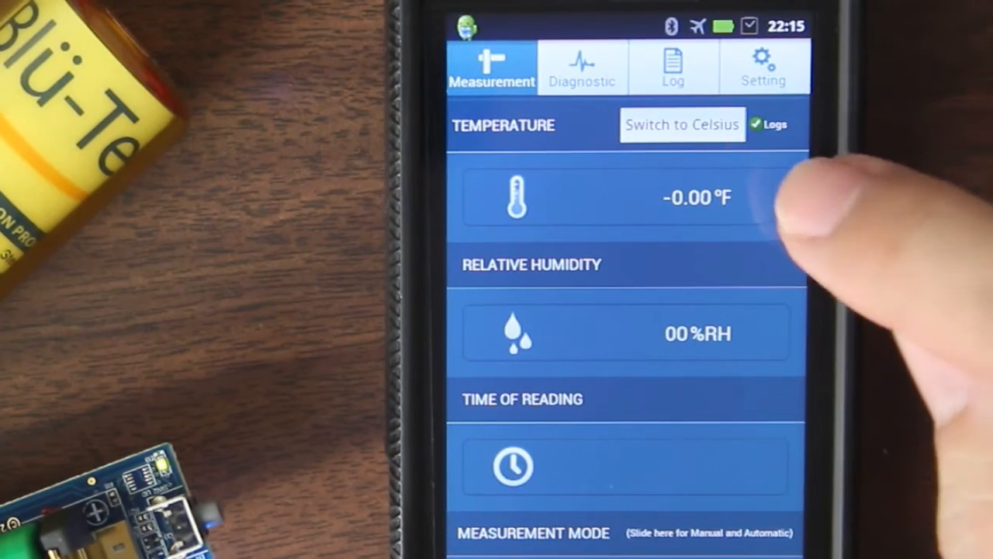
Step: Request a manual reading, returning 79.05 °F and 46.85 %RH at 08/08/2013 22:17:58
click(682, 124)
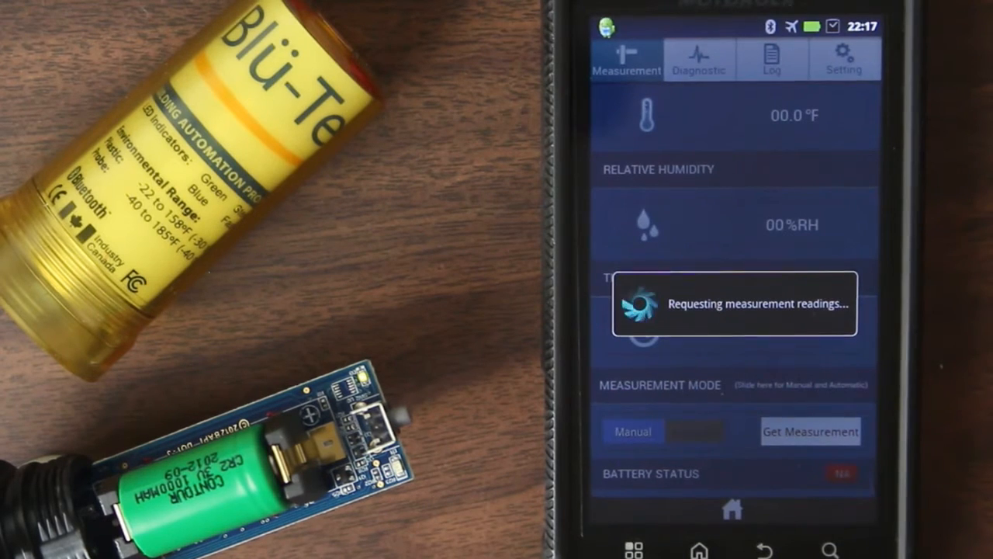
click(809, 430)
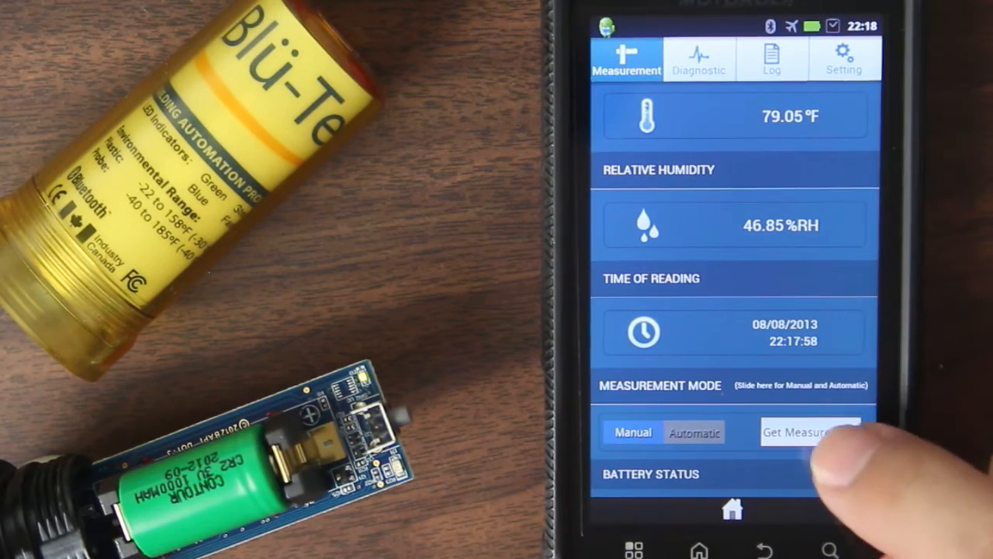
Step: Take a new reading (79.09 °F, 46.79 %RH at 22:18:15) and set Measurement Mode to Automatic
click(811, 433)
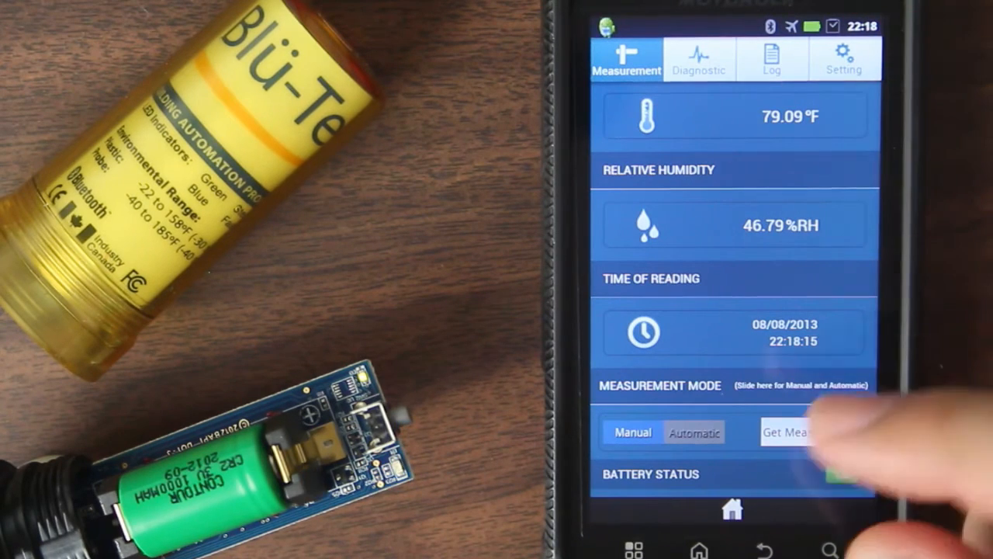
click(806, 432)
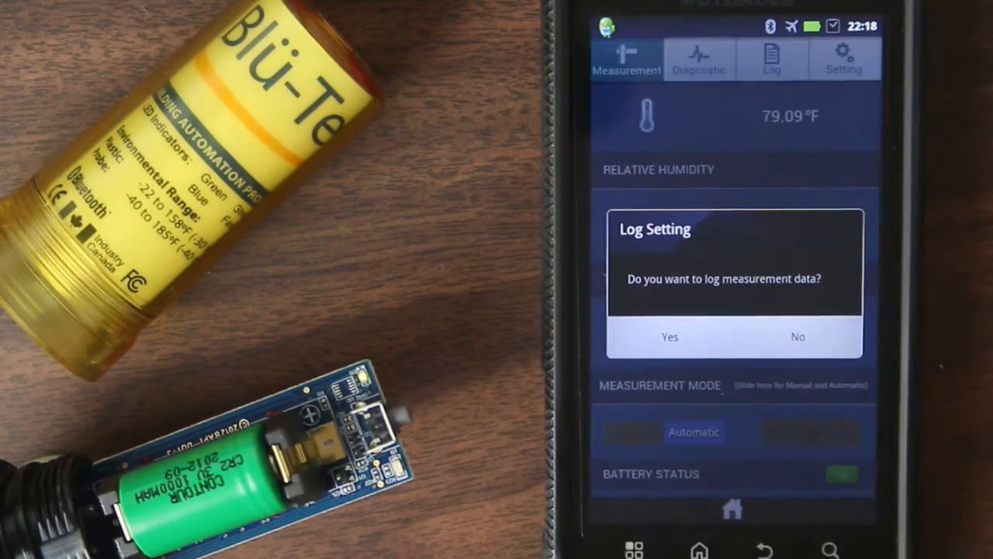